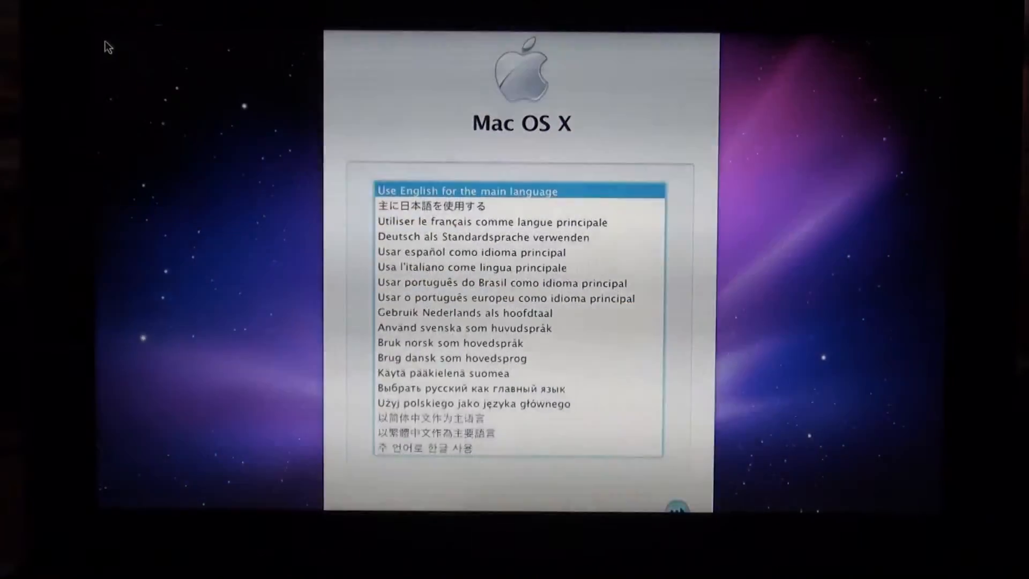
{"action": "mouse_move", "coordinate": [794, 491]}
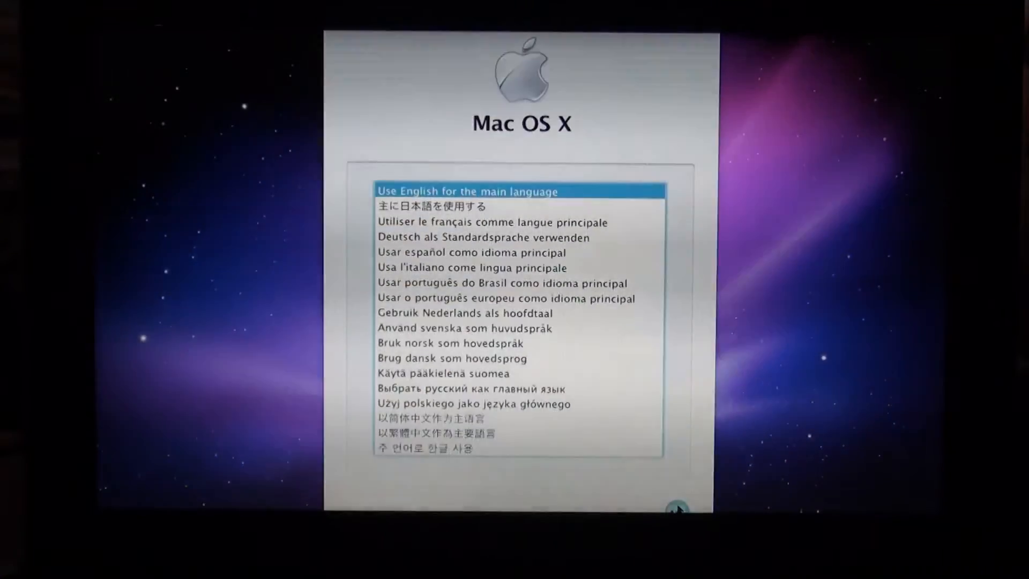
Confirm English as the main language and bring up the installer's Utilities menu
{"action": "left_click", "coordinate": [679, 510]}
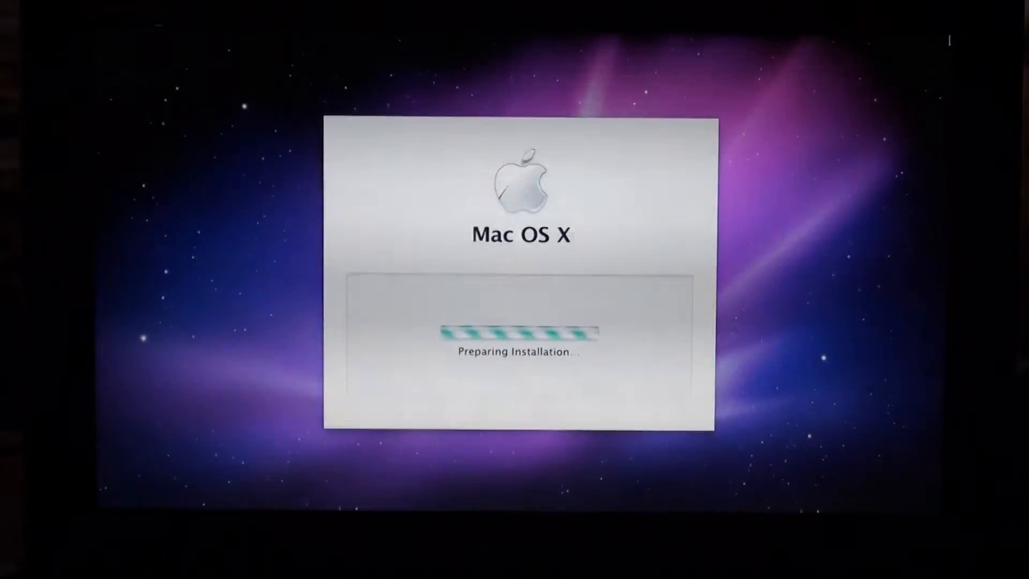
{"action": "mouse_move", "coordinate": [583, 232]}
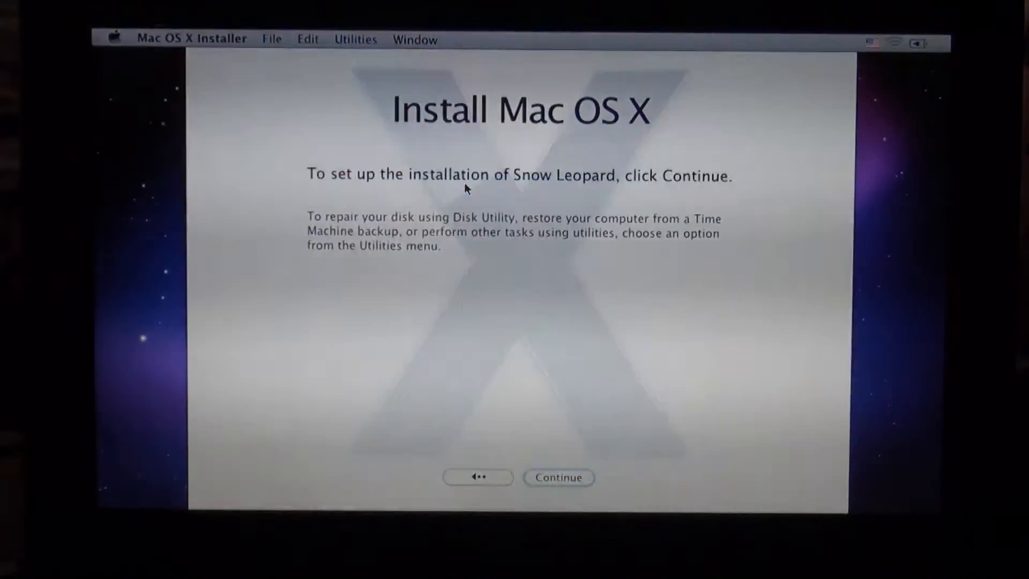
{"action": "left_click", "coordinate": [356, 40]}
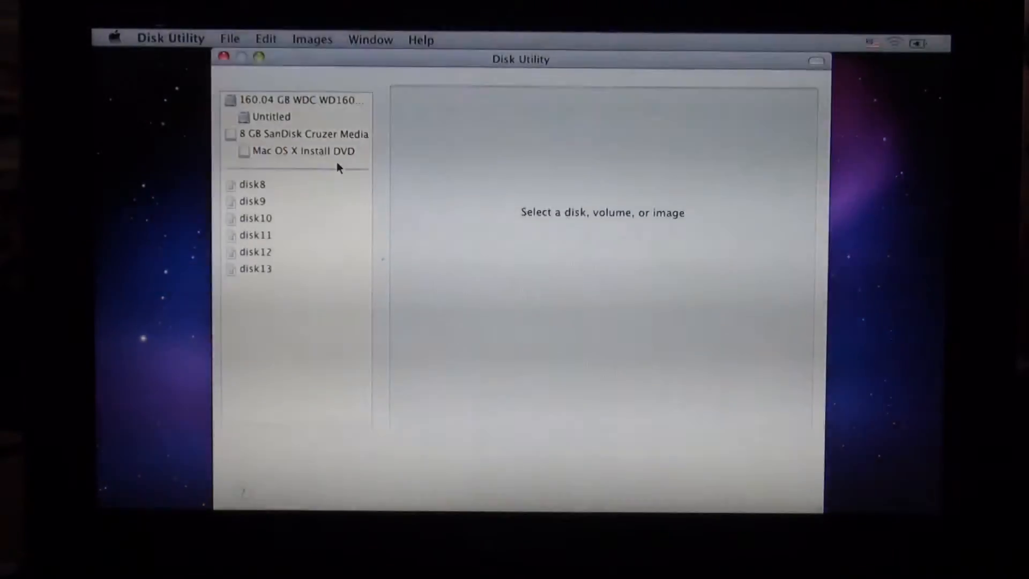
{"action": "mouse_move", "coordinate": [289, 108]}
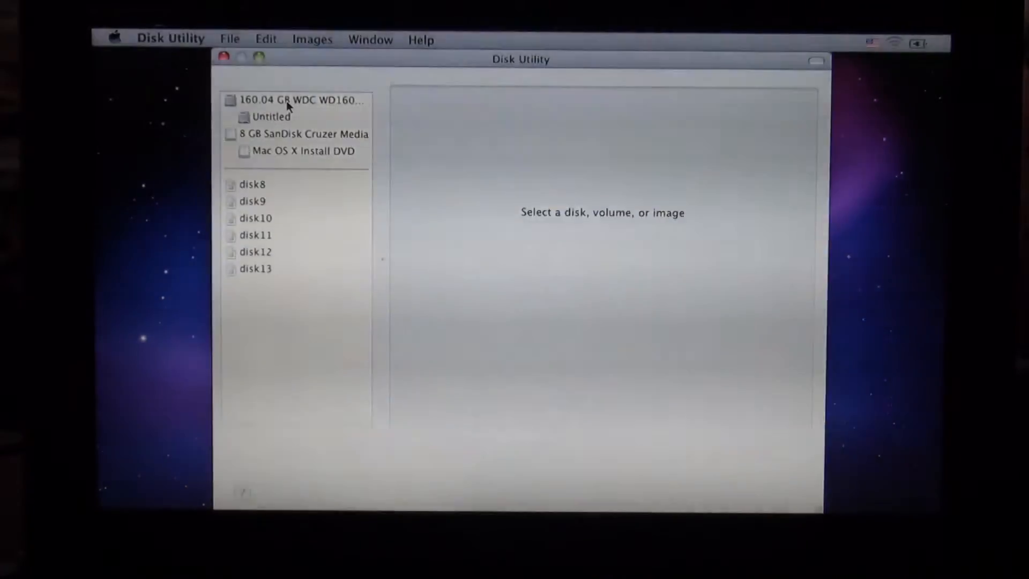
{"action": "mouse_move", "coordinate": [296, 101]}
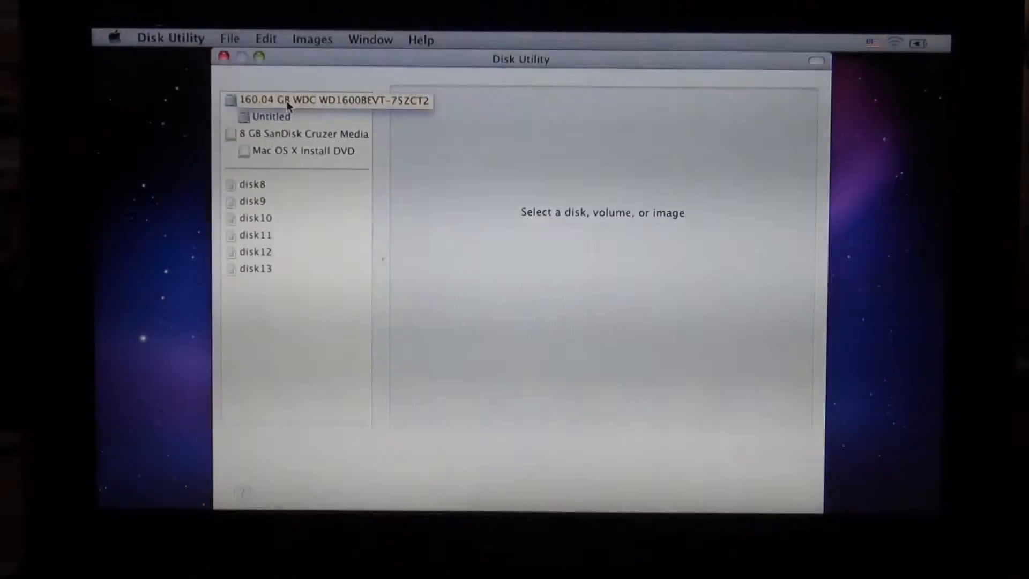
Select the 160 GB disk and define one partition named 'Snow Leopard'
{"action": "left_click", "coordinate": [296, 100]}
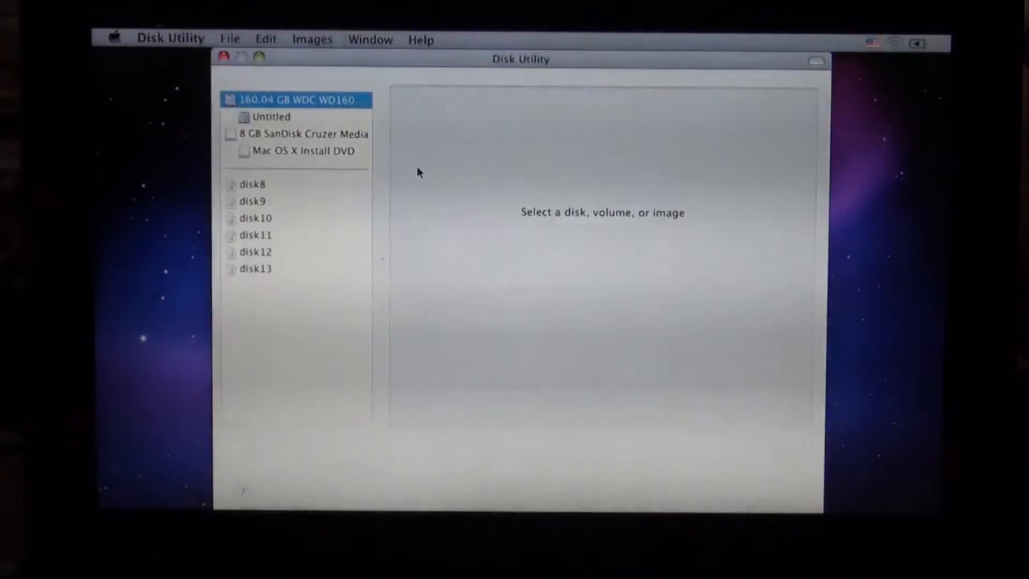
{"action": "left_click", "coordinate": [303, 100]}
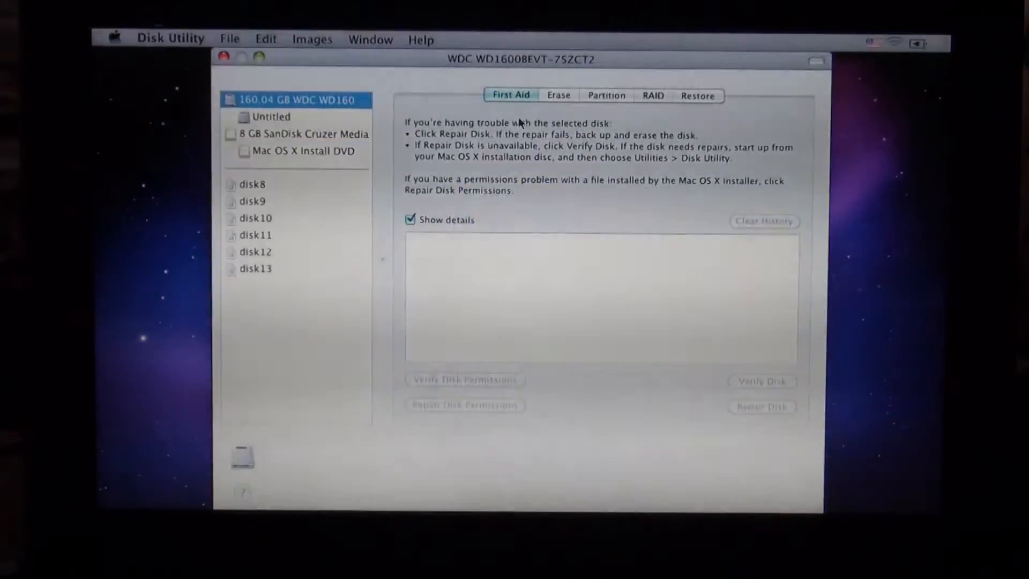
{"action": "left_click", "coordinate": [606, 95]}
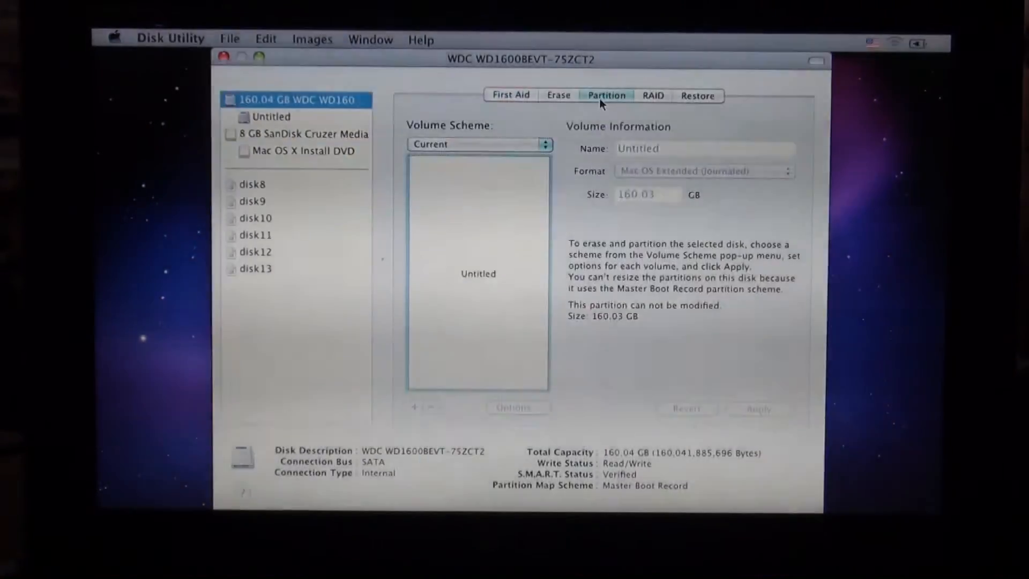
{"action": "mouse_move", "coordinate": [543, 161]}
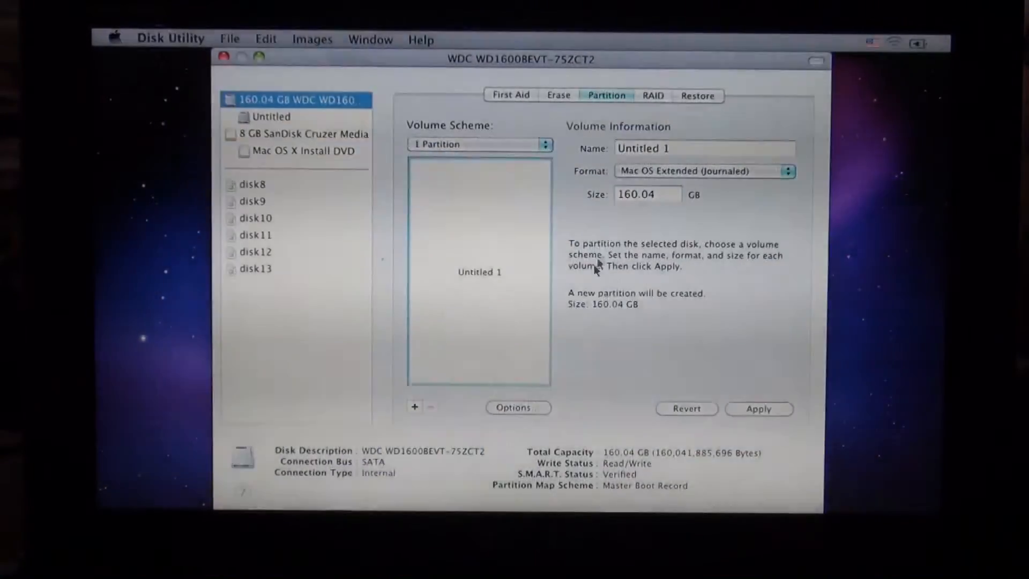
{"action": "mouse_move", "coordinate": [708, 164]}
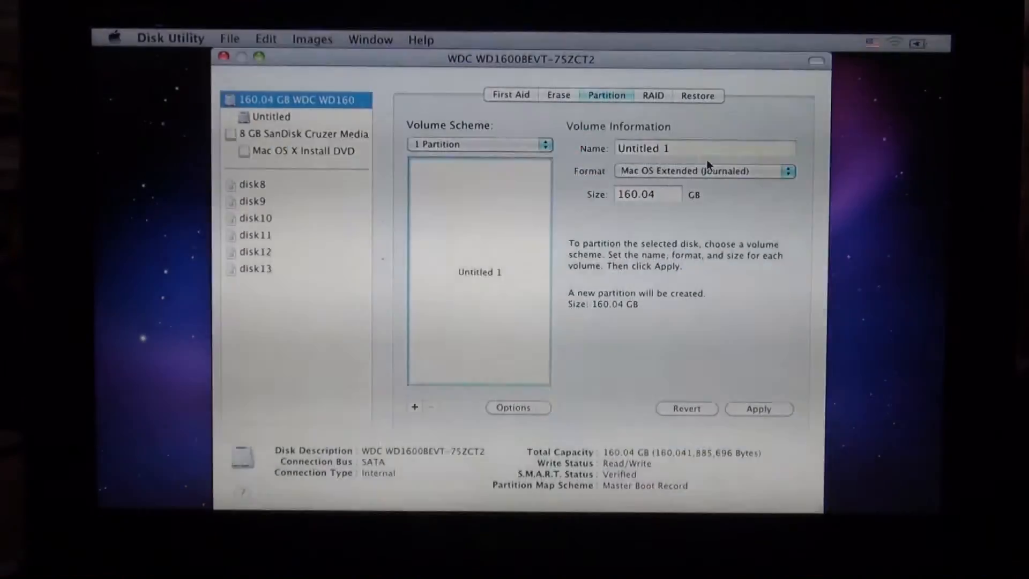
{"action": "type", "text": "Snow Leopard"}
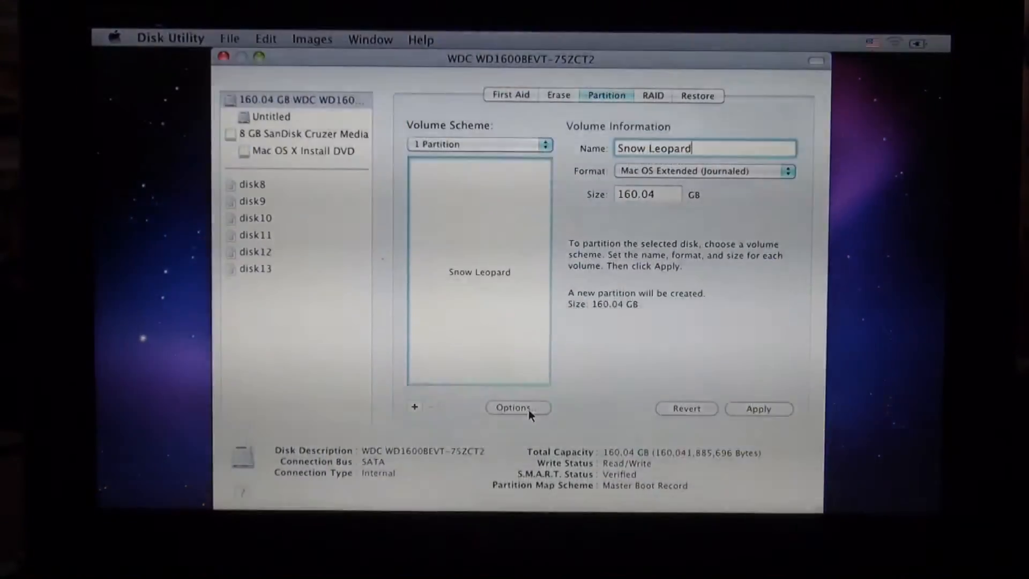
Choose GUID Partition Table as the partition scheme and confirm it
{"action": "left_click", "coordinate": [517, 407]}
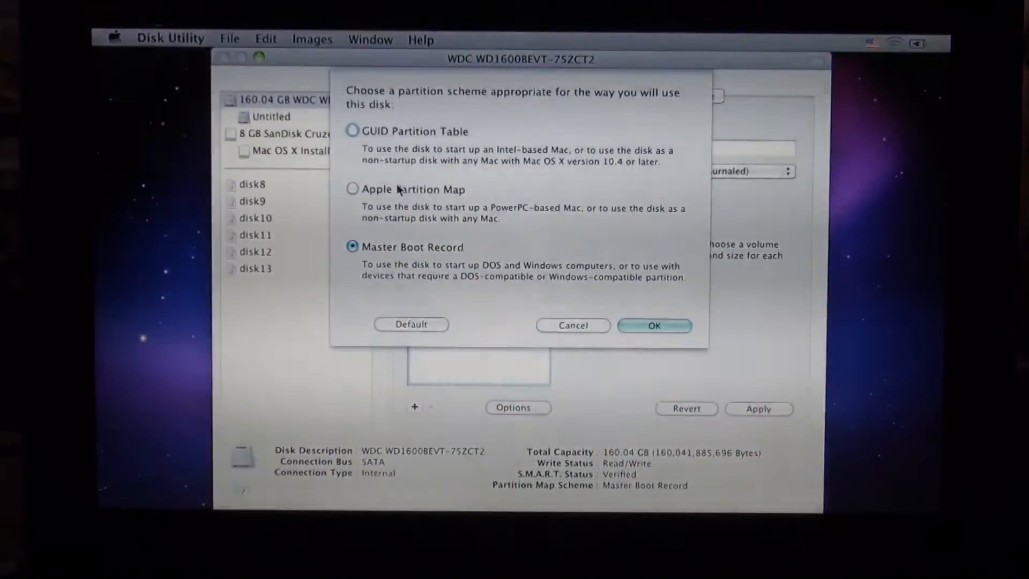
{"action": "left_click", "coordinate": [353, 131]}
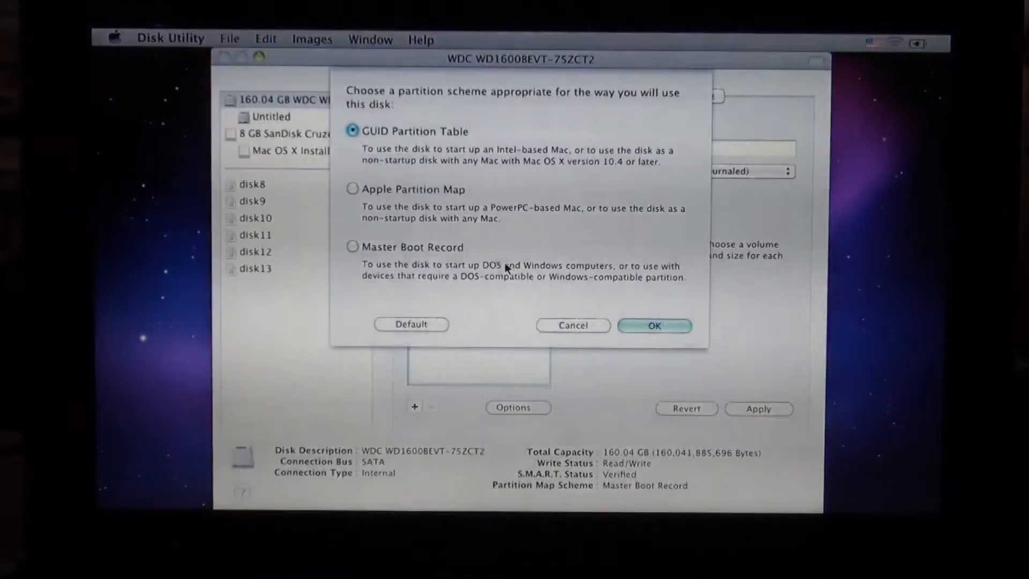
{"action": "left_click", "coordinate": [654, 326]}
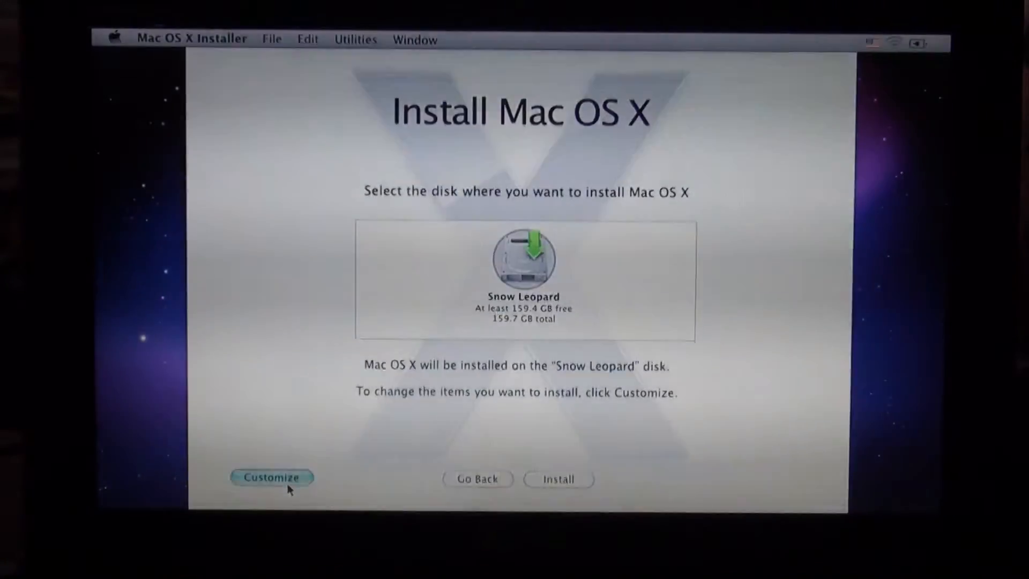
Customize the install to include QuickTime 7 and Rosetta, then start installing onto Snow Leopard
{"action": "left_click", "coordinate": [271, 477]}
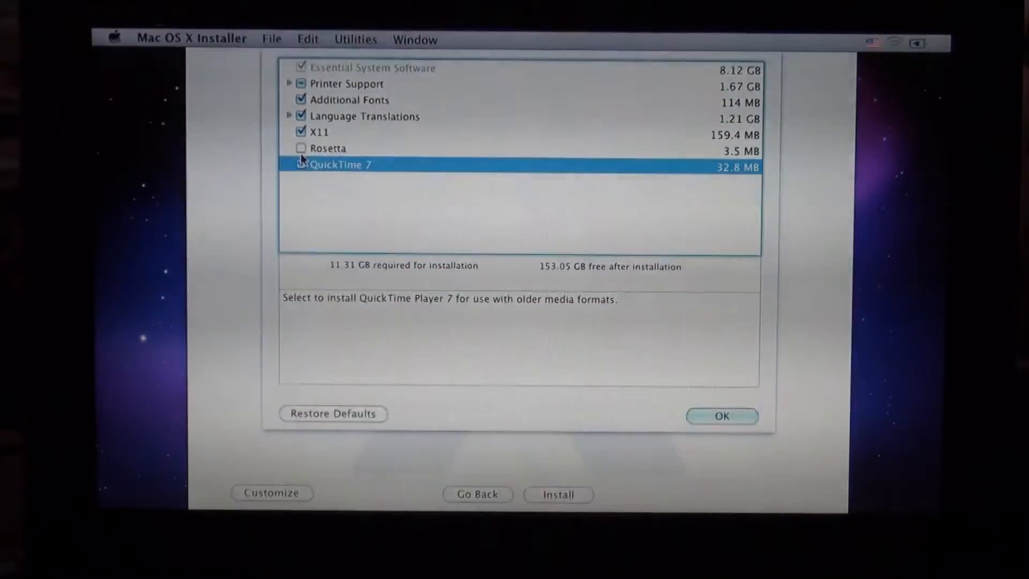
{"action": "left_click", "coordinate": [301, 164]}
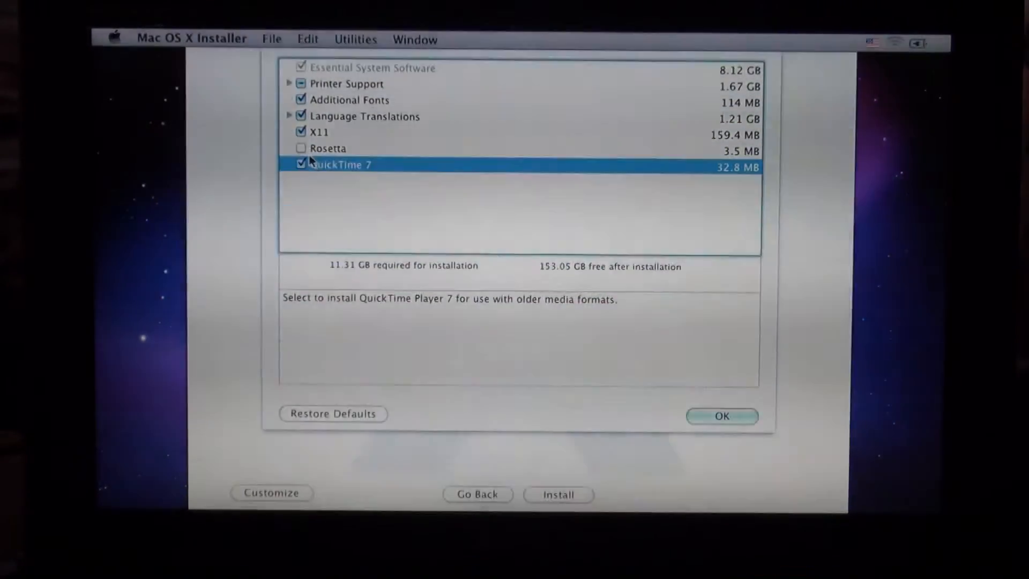
{"action": "left_click", "coordinate": [301, 148]}
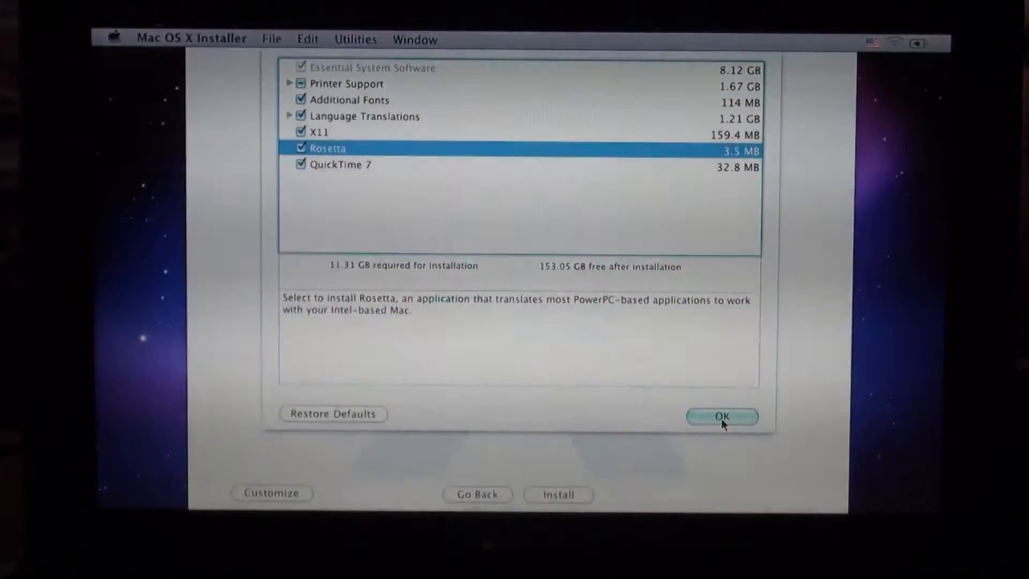
{"action": "left_click", "coordinate": [722, 416]}
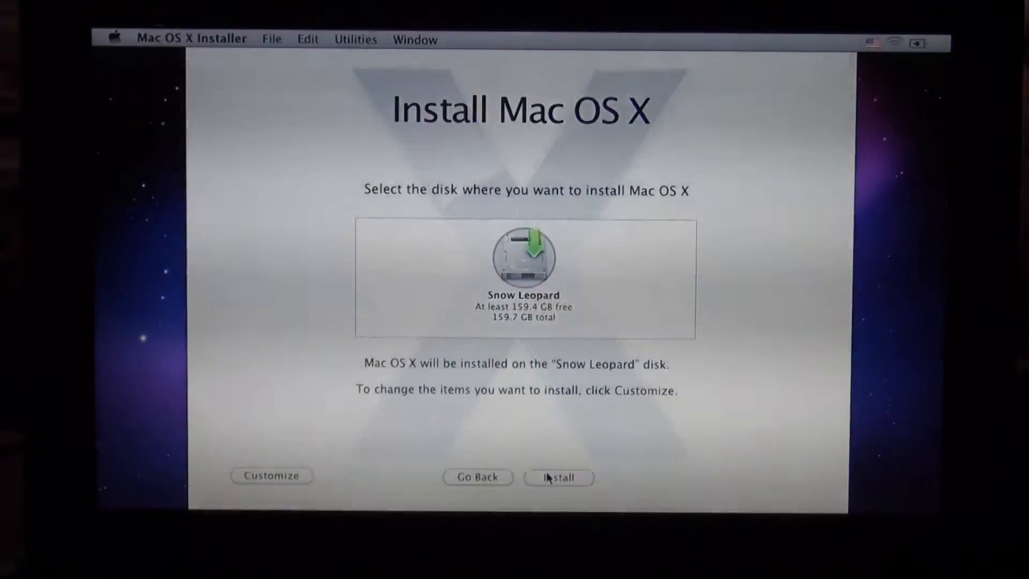
{"action": "left_click", "coordinate": [558, 476]}
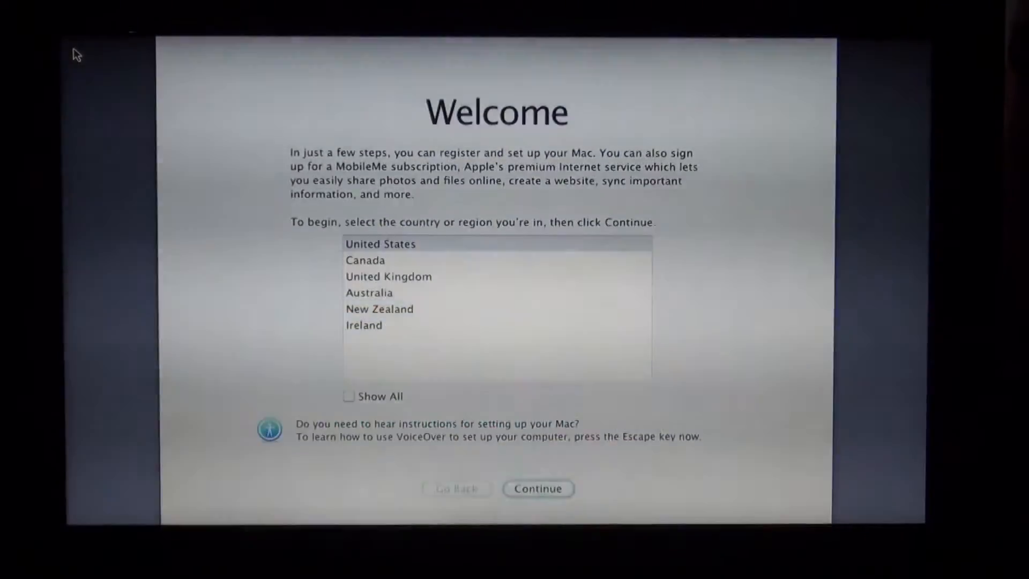
{"action": "mouse_move", "coordinate": [294, 228]}
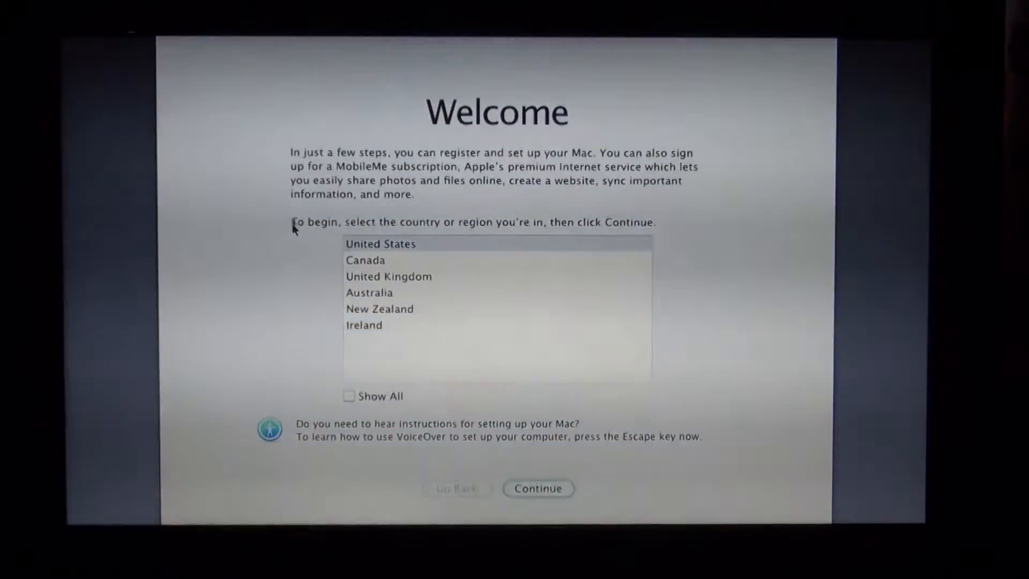
Choose United States as the country and continue
{"action": "left_click", "coordinate": [367, 259]}
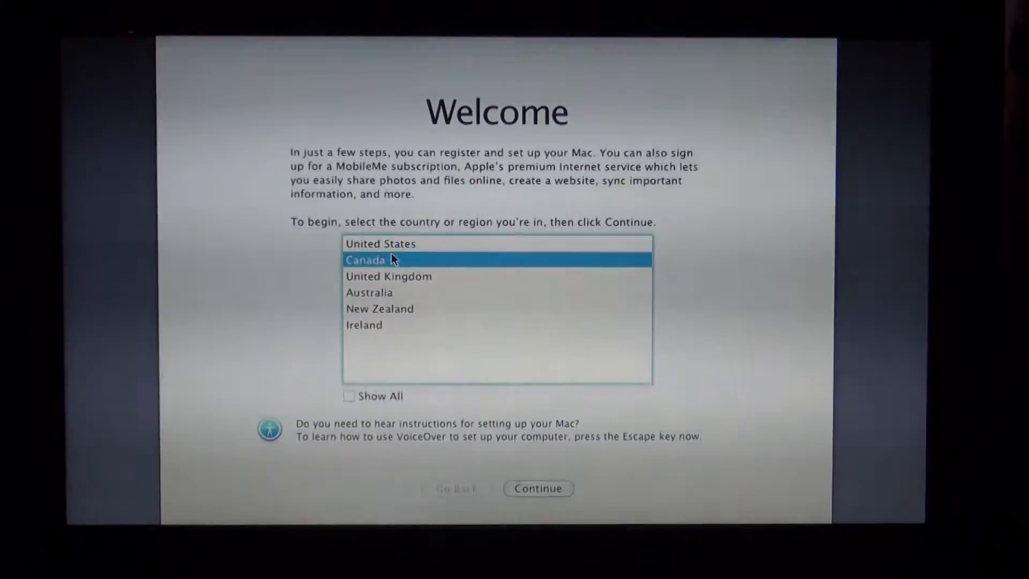
{"action": "left_click", "coordinate": [381, 244]}
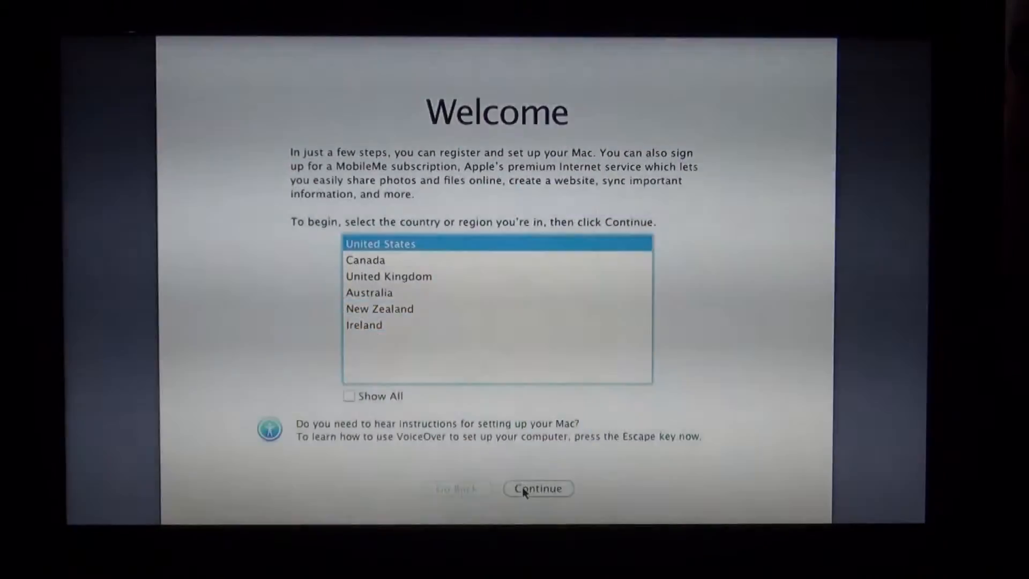
{"action": "left_click", "coordinate": [537, 489]}
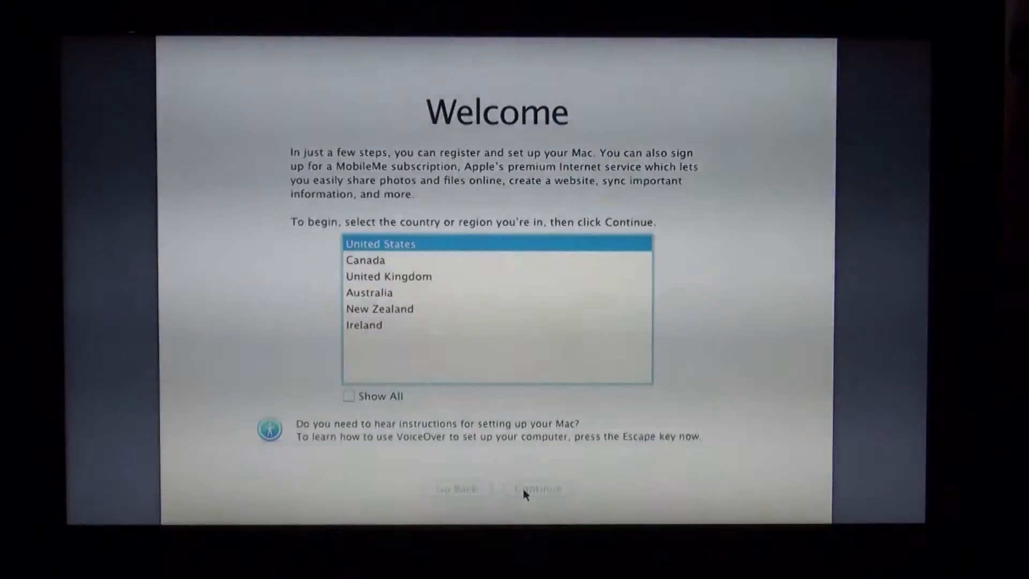
Keep the U.S. keyboard layout and skip transferring information from another Mac
{"action": "left_click", "coordinate": [538, 489]}
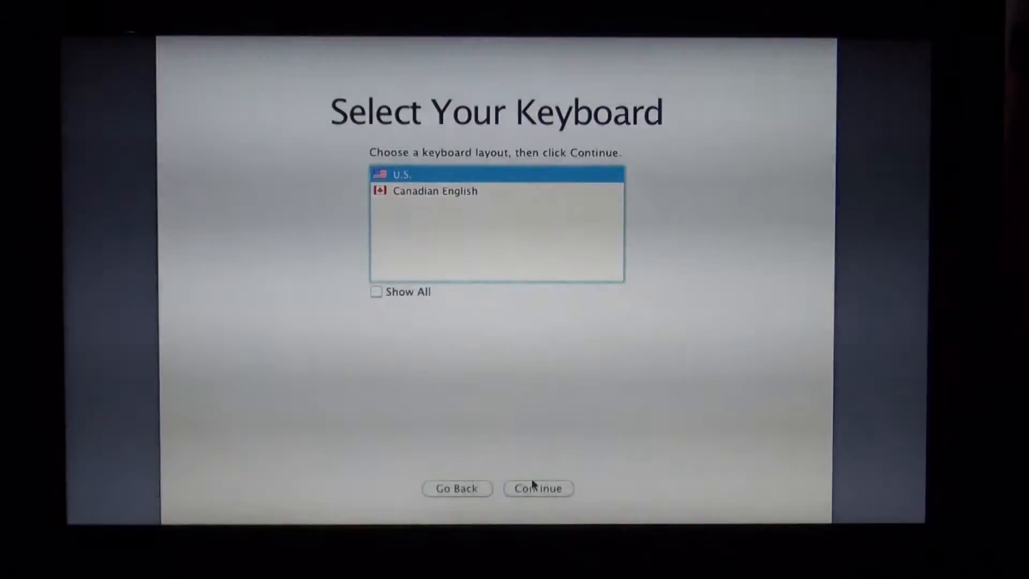
{"action": "left_click", "coordinate": [537, 489]}
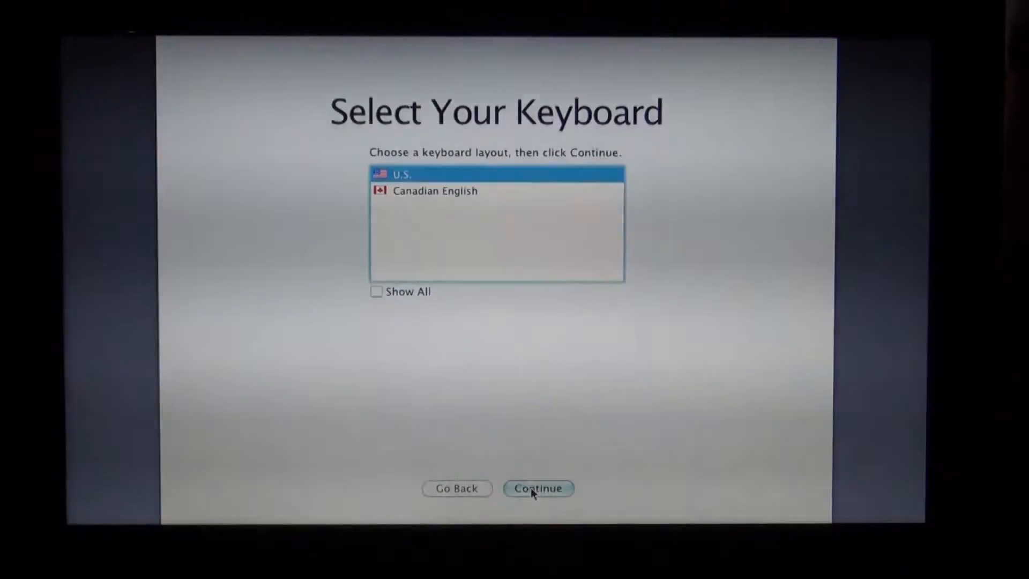
{"action": "left_click", "coordinate": [537, 489]}
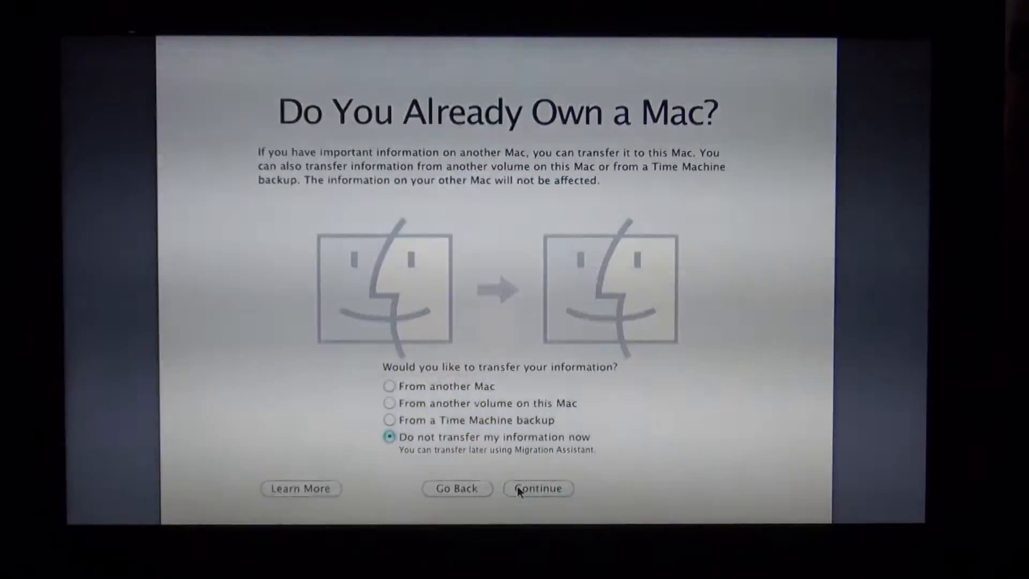
{"action": "left_click", "coordinate": [537, 489]}
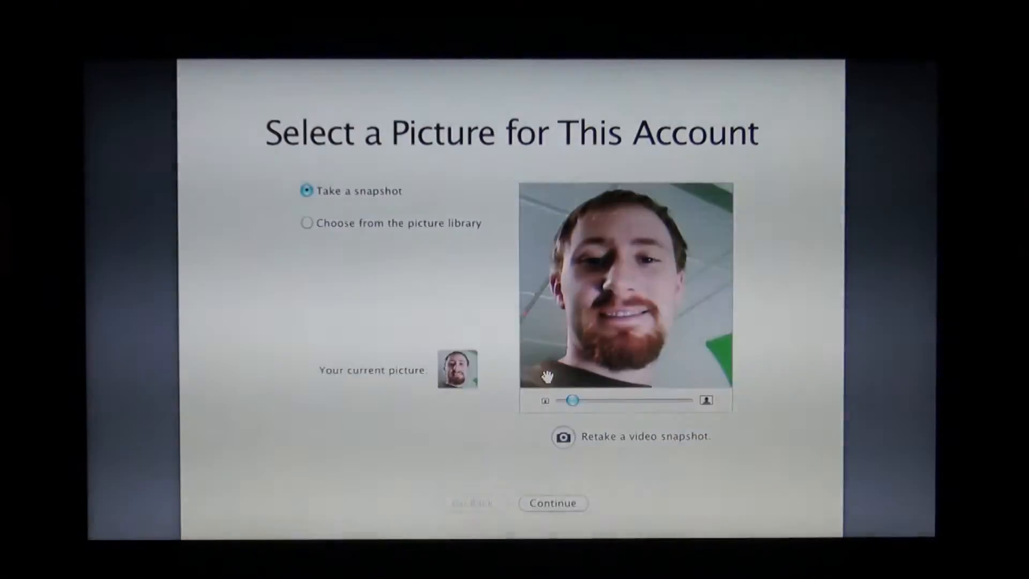
{"action": "mouse_move", "coordinate": [505, 448]}
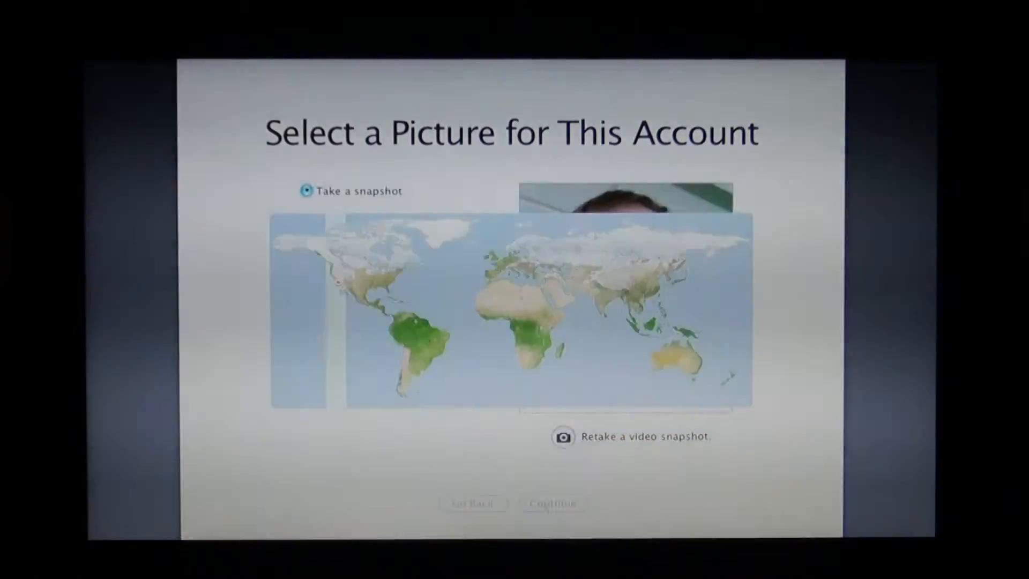
Set the time zone to Central Standard Time near Chicago and accept it
{"action": "left_click", "coordinate": [552, 503]}
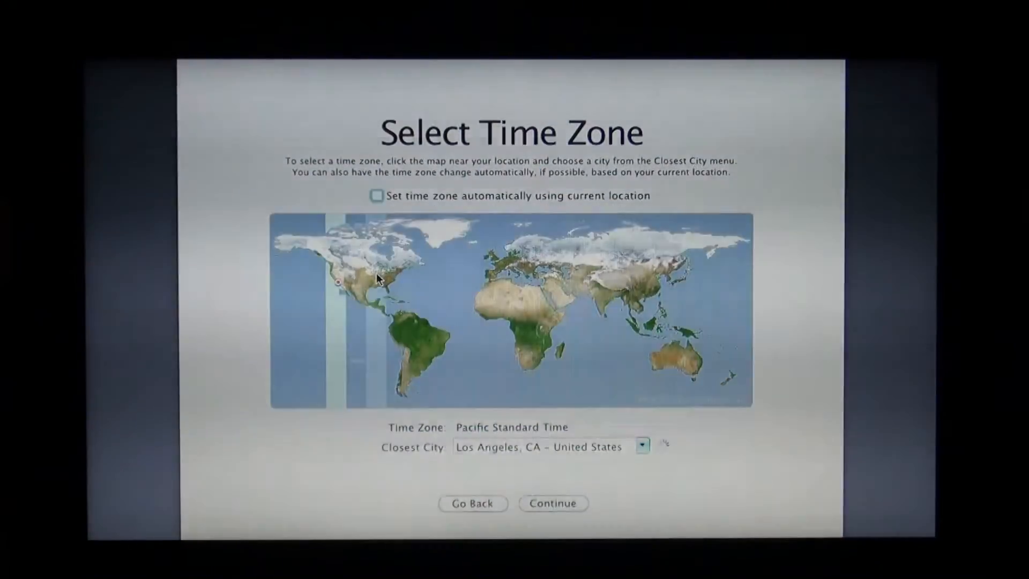
{"action": "left_click", "coordinate": [378, 278]}
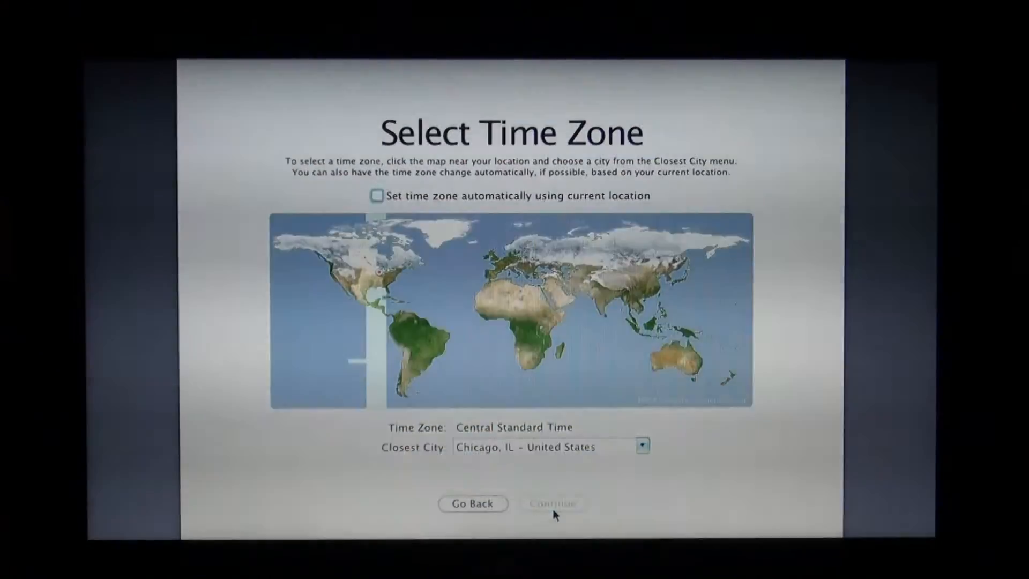
{"action": "left_click", "coordinate": [553, 504]}
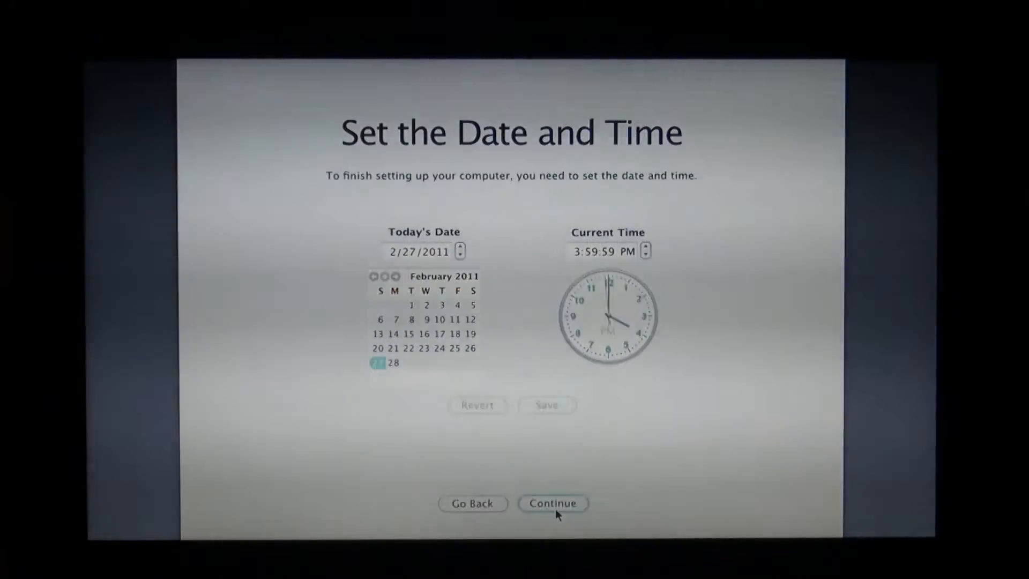
Accept the shown date and time and finish the setup, reaching the desktop
{"action": "left_click", "coordinate": [554, 503]}
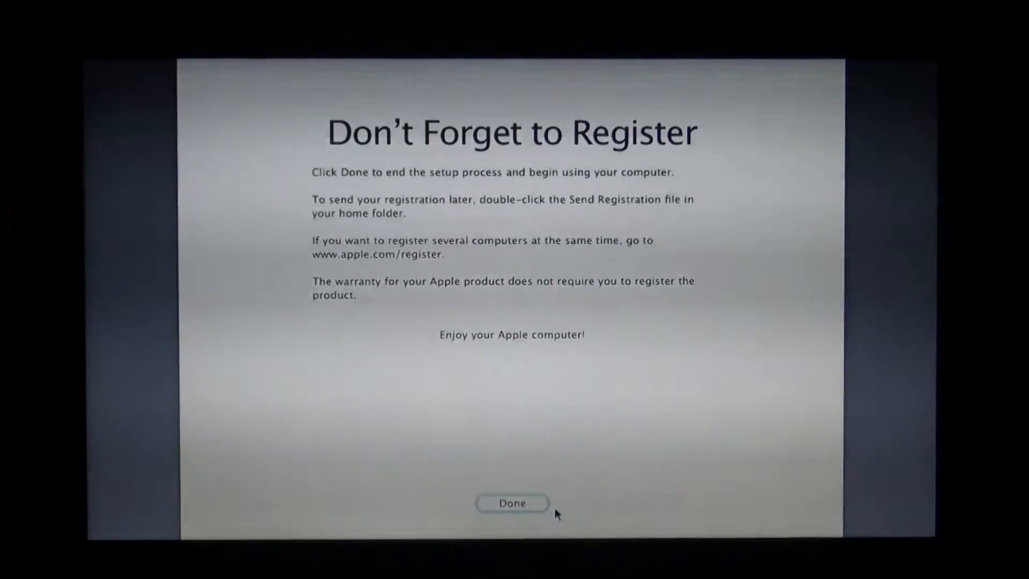
{"action": "left_click", "coordinate": [512, 503]}
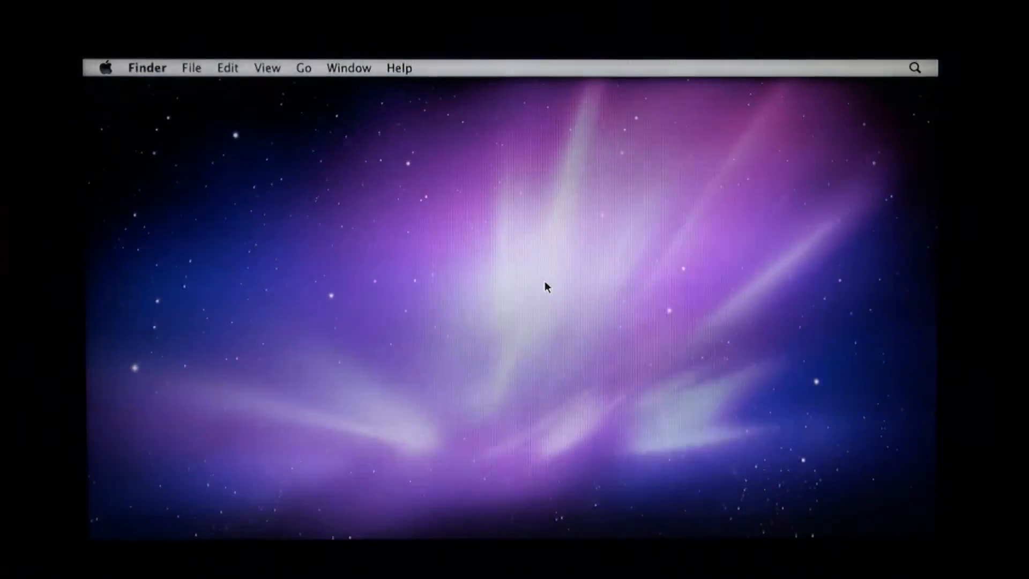
{"action": "mouse_move", "coordinate": [423, 260]}
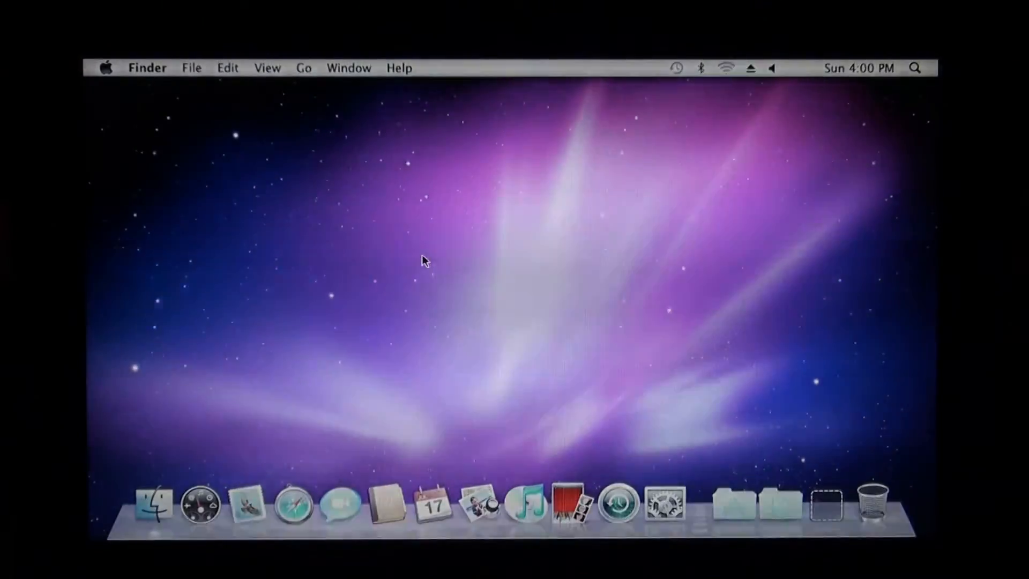
{"action": "mouse_move", "coordinate": [572, 503]}
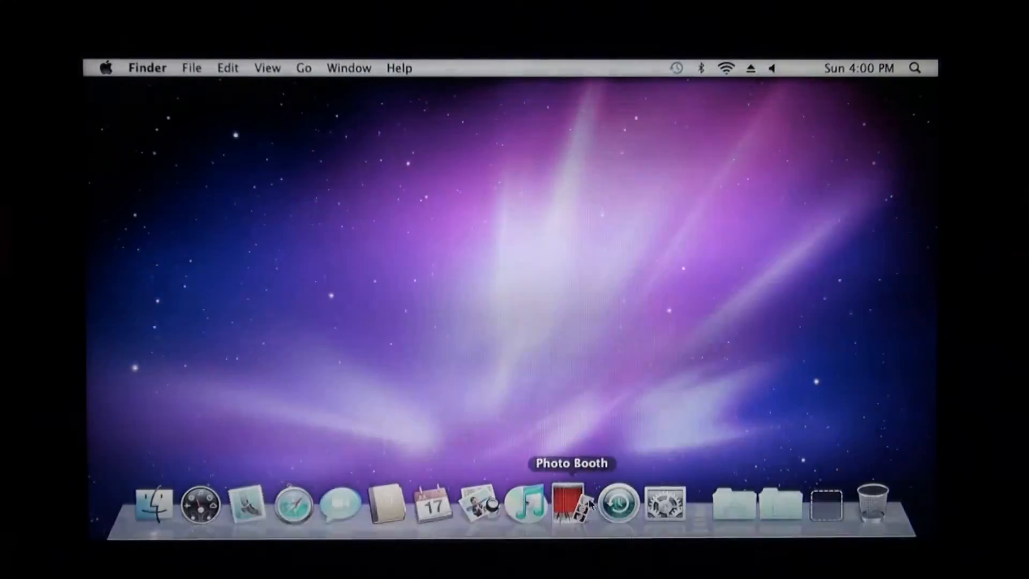
{"action": "mouse_move", "coordinate": [201, 503]}
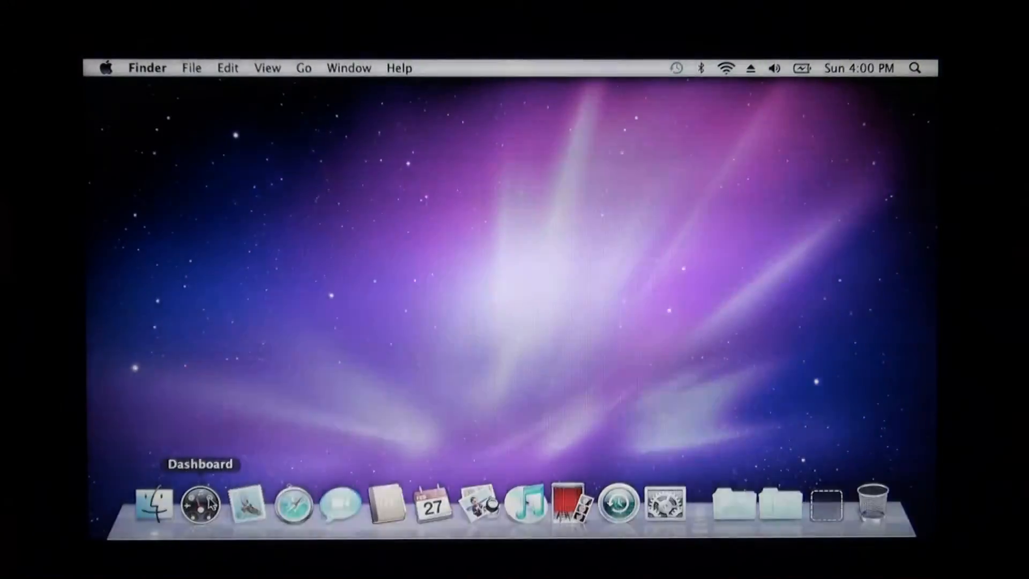
{"action": "mouse_move", "coordinate": [539, 282]}
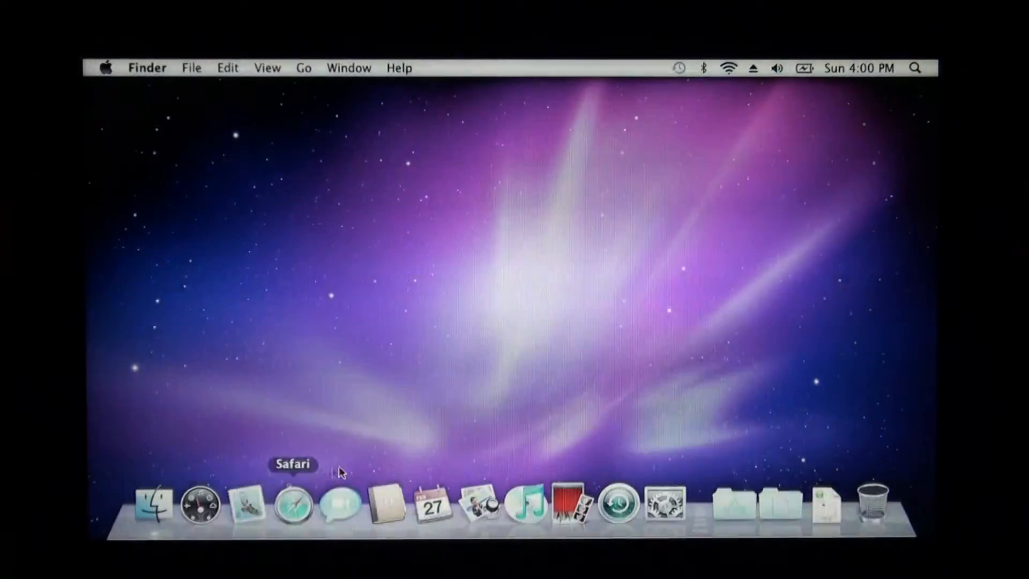
{"action": "mouse_move", "coordinate": [457, 367]}
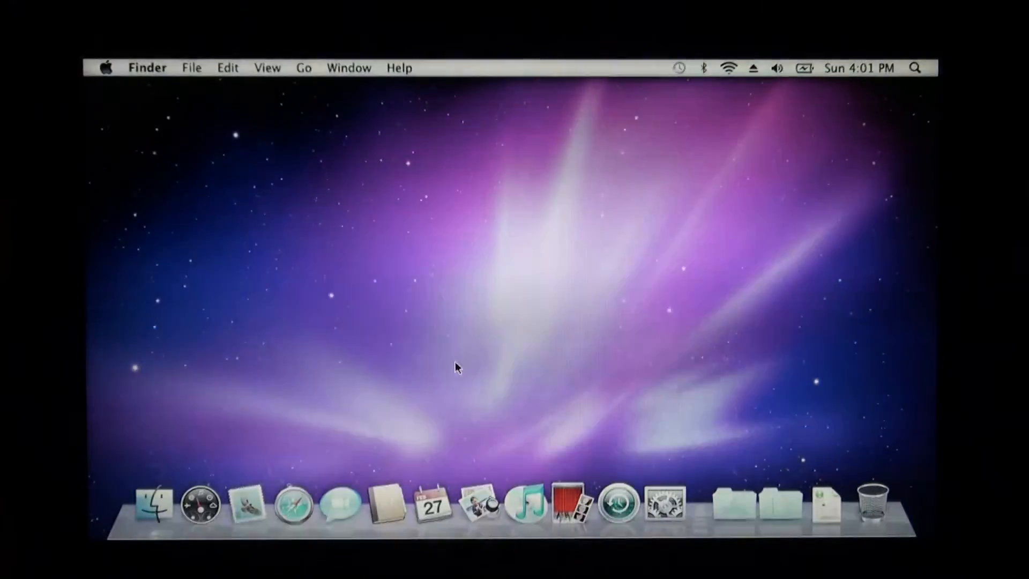
{"action": "mouse_move", "coordinate": [452, 405]}
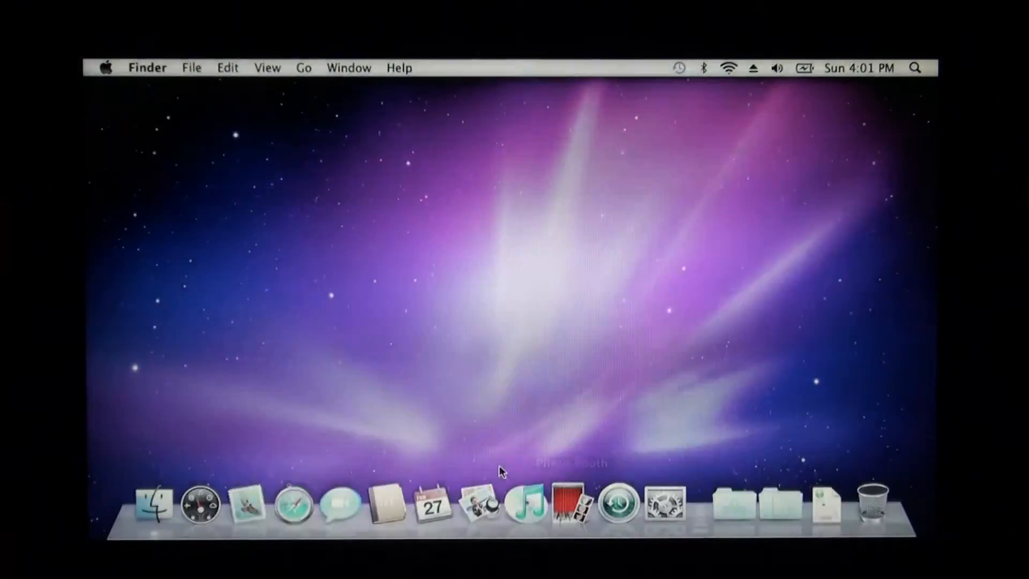
{"action": "mouse_move", "coordinate": [292, 505]}
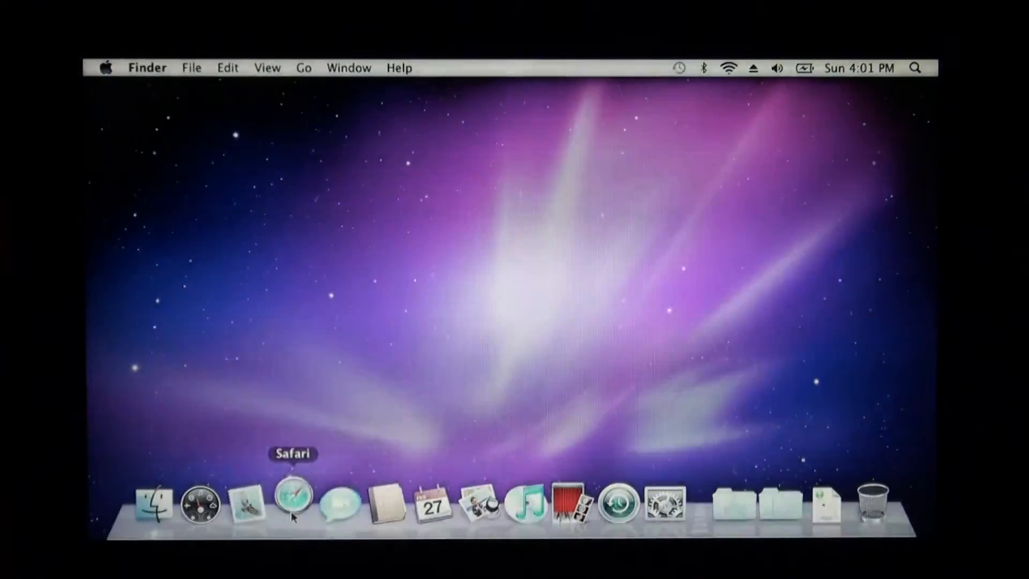
Launch Safari from the Dock so it shows the Apple start page
{"action": "left_click", "coordinate": [293, 504]}
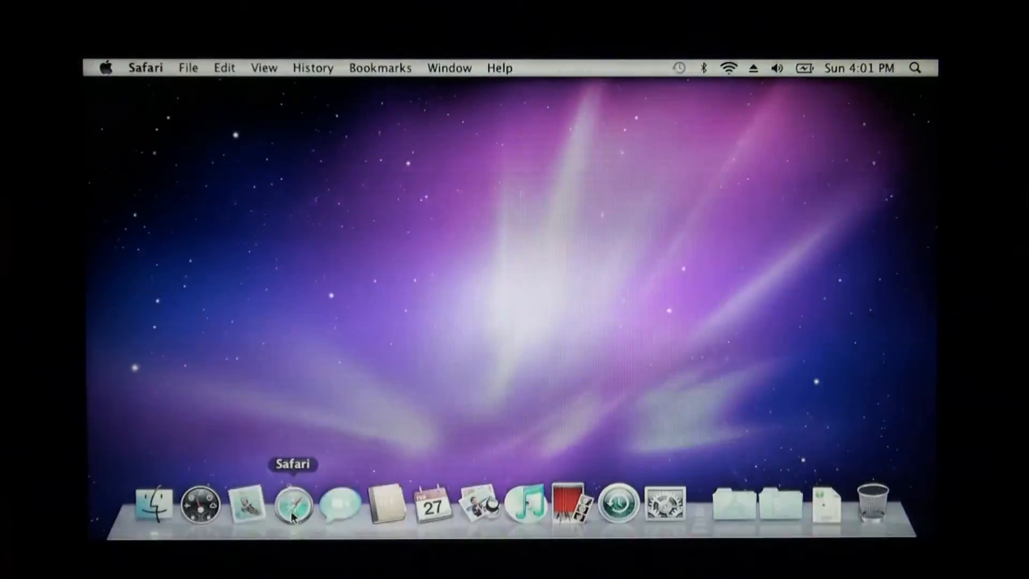
{"action": "left_click", "coordinate": [293, 504]}
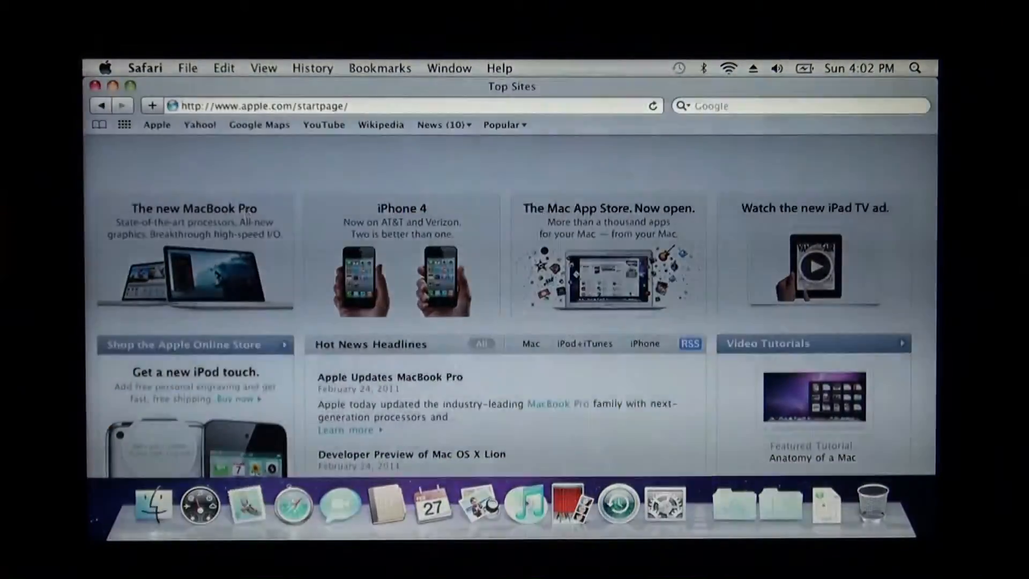
Let apple.com/startpage finish loading in the Safari window
{"action": "left_click", "coordinate": [653, 106]}
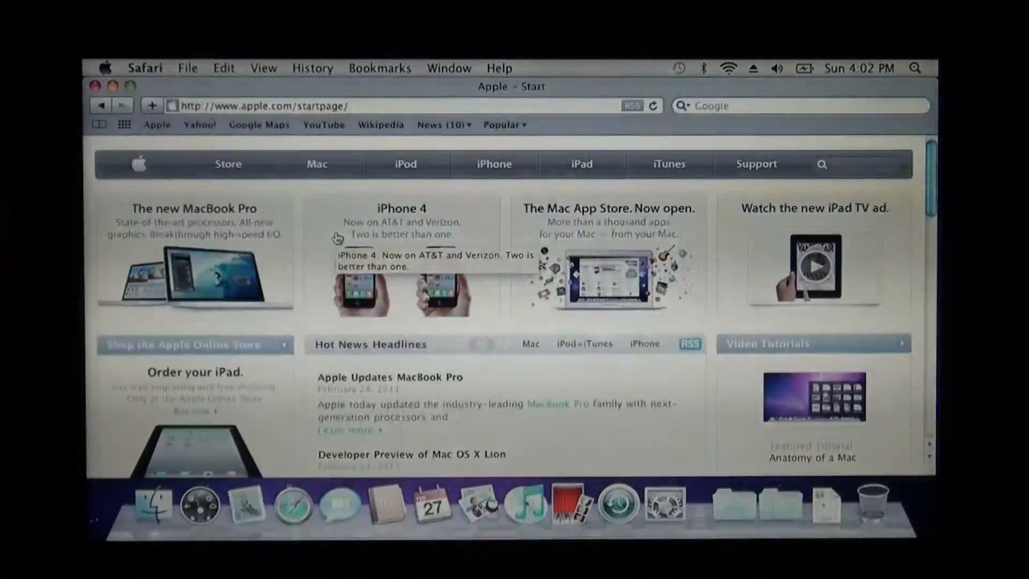
{"action": "mouse_move", "coordinate": [197, 276]}
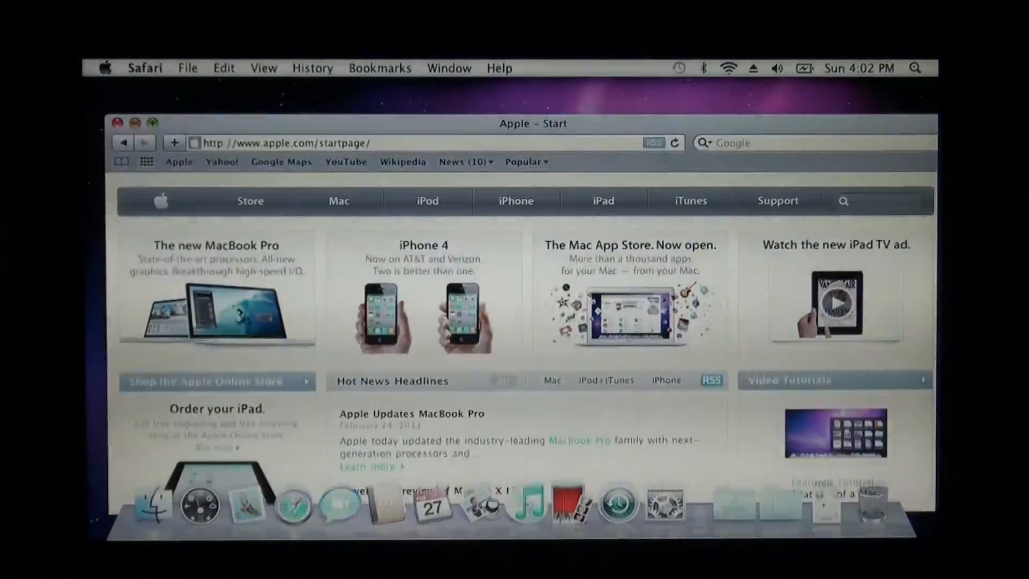
Minimize the Safari window and launch System Preferences from the Dock
{"action": "left_click", "coordinate": [119, 123]}
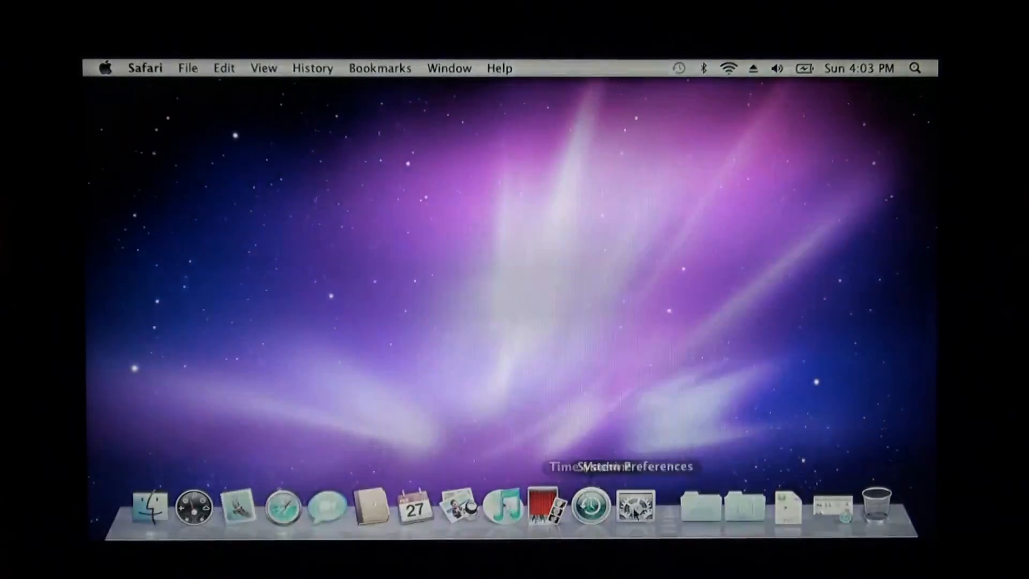
{"action": "mouse_move", "coordinate": [635, 505]}
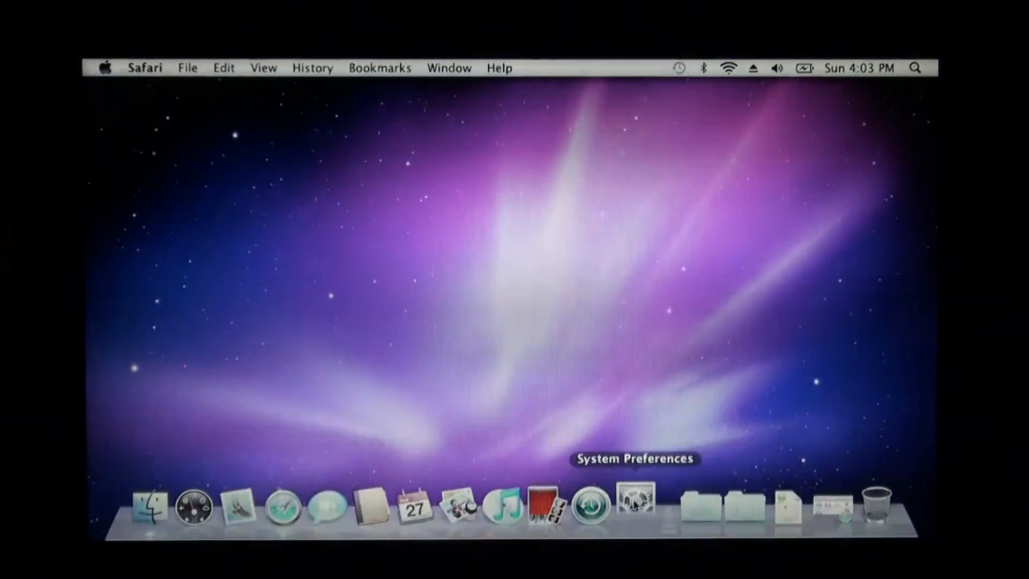
{"action": "left_click", "coordinate": [636, 505]}
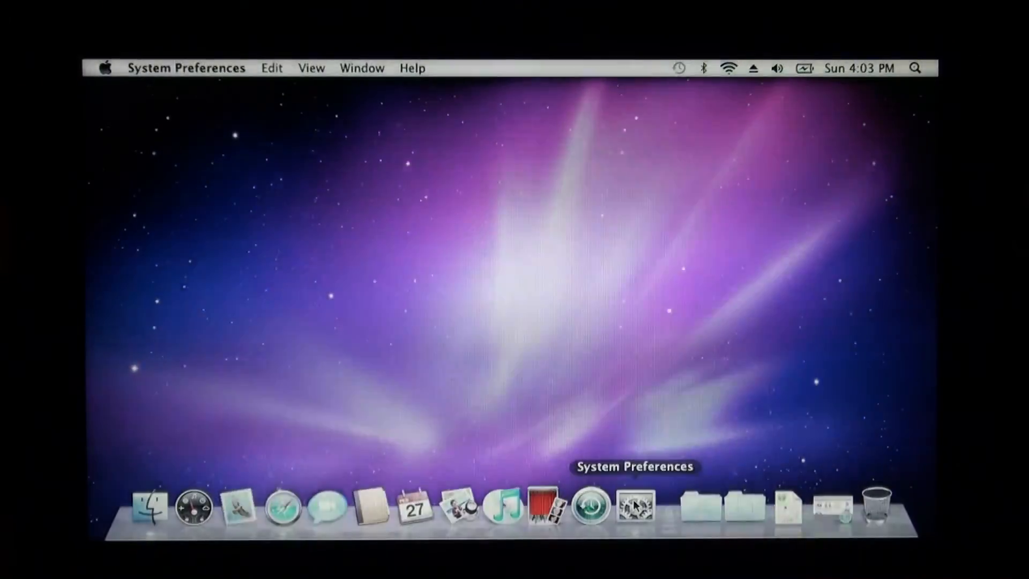
{"action": "left_click", "coordinate": [634, 505]}
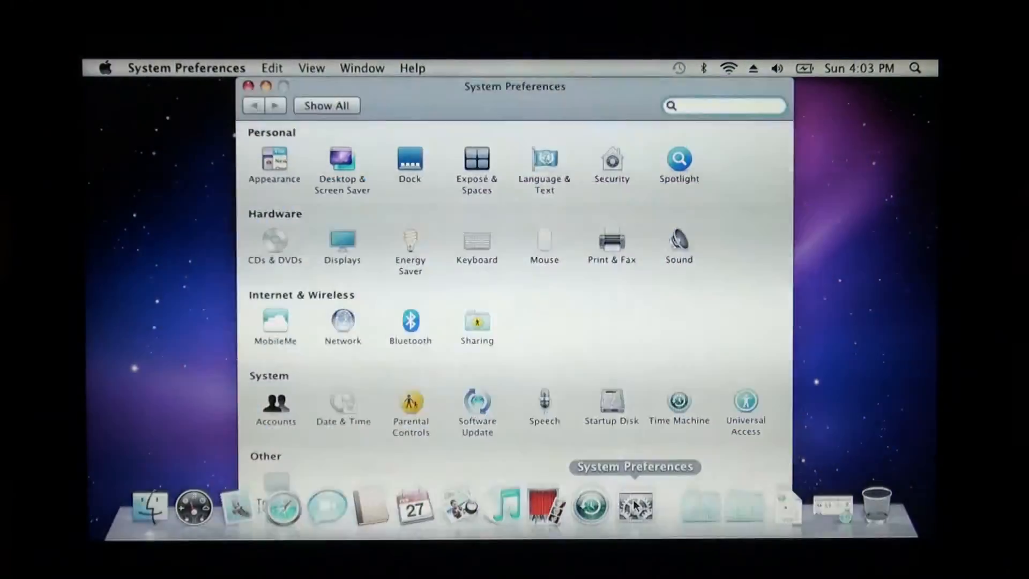